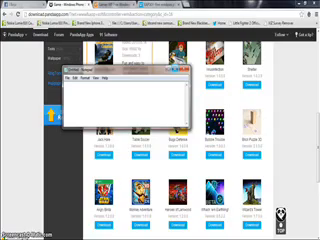
Write the greeting HELLO YOUTUBE!! and start the next line with UG
text(HELLO YOU)
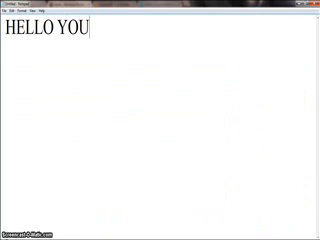
text(TUBE!!)
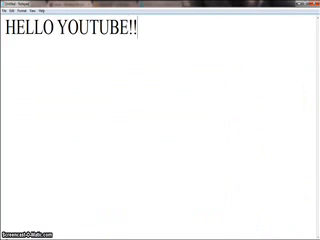
text(UGH TODA)
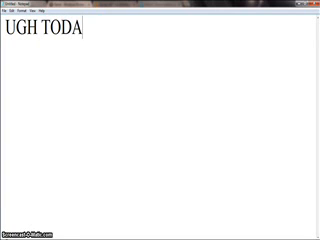
Finish the line UGH TODAY I WILL SHOW YOU ON HOW
text(Y I WILL SO)
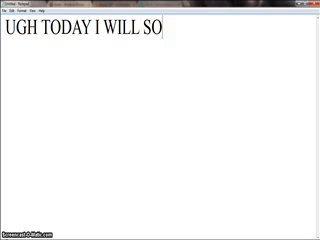
text(W YOU ON HOW)
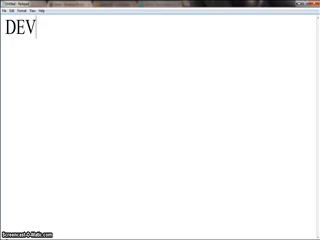
Write the heading DEVELOPER UNIOCK YOUR WINDOWS PHONE 8
text(ELOPER U)
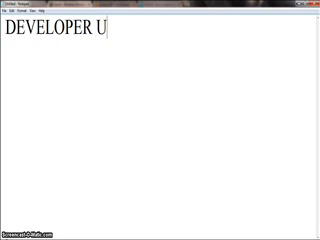
text(NIOCK)
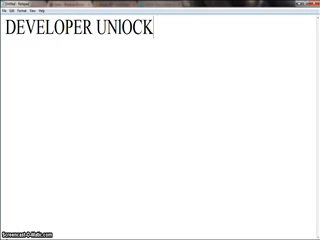
text(YOUR WINDOWS)
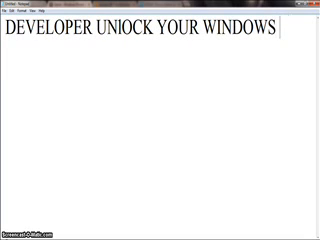
text(PHONE 8)
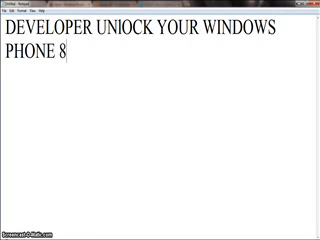
Correct the version from 8 to 7.5/7., then clear the heading
key(Backspace)
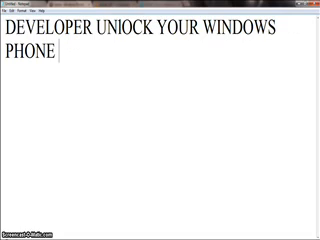
text(7.5/)
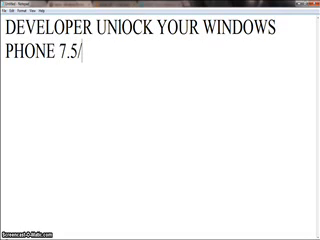
text(7.)
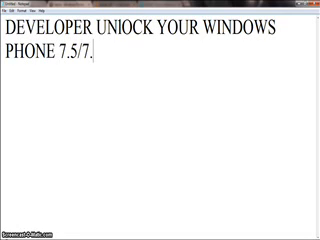
key(Backspace)
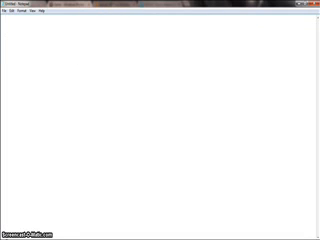
Write '1st of. I would like to promote my twitter just follow me'
text(1st of.)
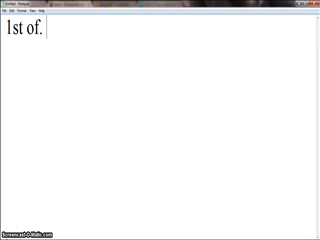
text(I would li)
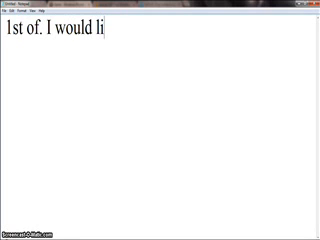
text(ke to promote my)
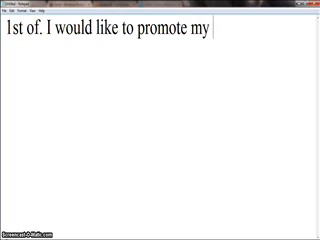
text(twitter)
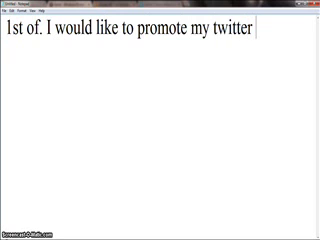
text(just follow me)
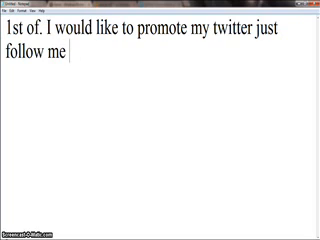
Add '^^ and my facebook' to the note, then clear it
text(^^)
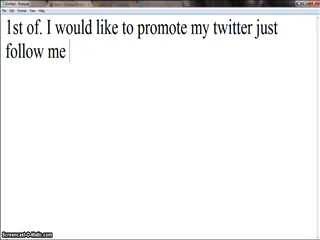
text(and my faceboo)
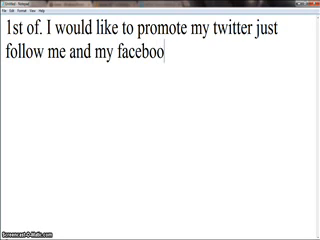
key(Backspace)
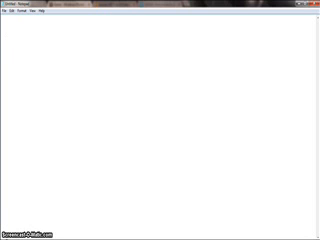
Write item 1: You need WINDOWS PHONE SDK (CHECK DESCRIPTION FOR MORE INFO)
text(1.)
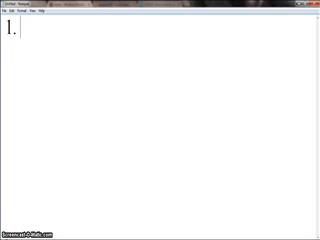
text(You need)
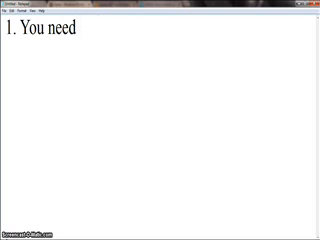
text(WINDOWS PHOEN SD)
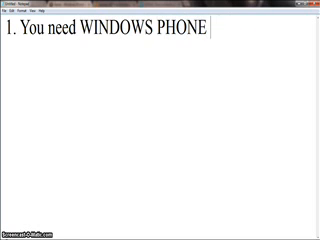
text(SDK ()
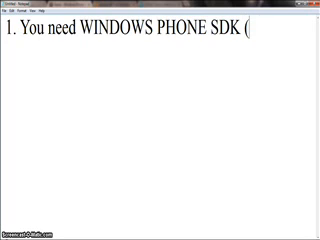
text(CHECK DESC)
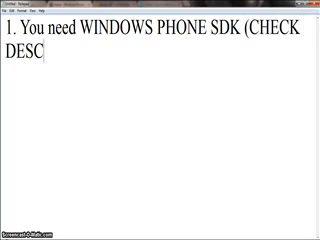
text(RIPTION)
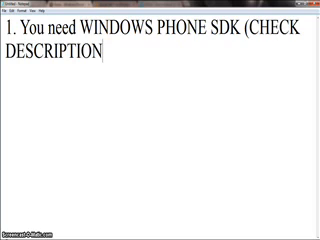
text(FOR MORE INFO)
text(2.)
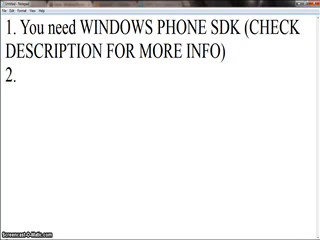
Write item 2: Developer Account (Student or pay go)
text(Dev)
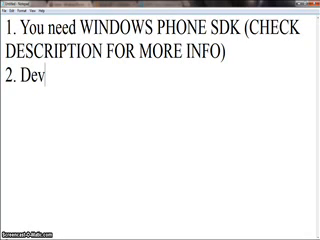
text(eloper)
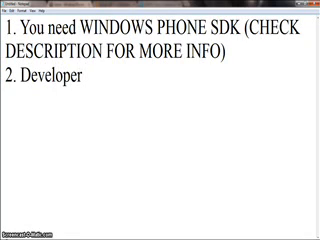
text(Account ()
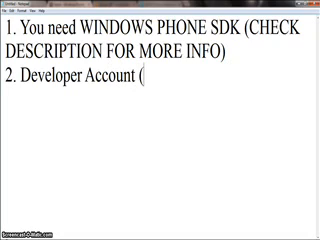
text(Student ro)
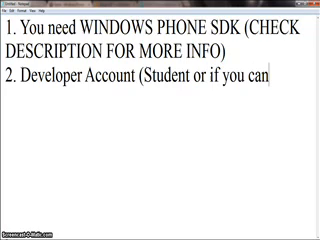
text(pay go))
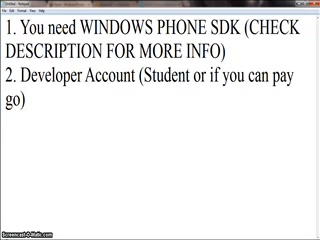
Write items 3 and 4: Windows Phone 7.5/7.8 and Fast Internet
text(3. Windows Phone 7.5 or)
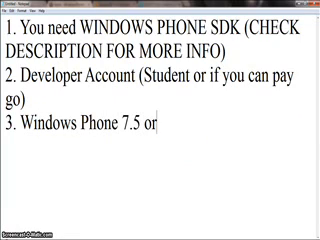
text(7/)
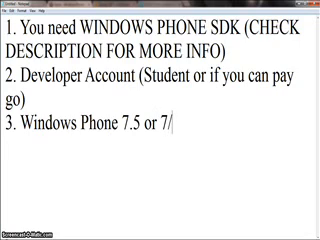
text(.8)
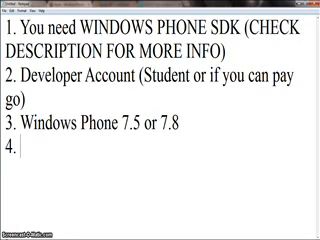
text(Fast)
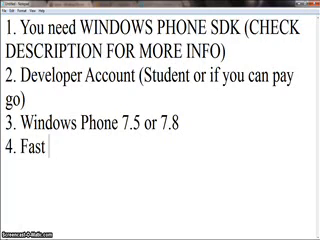
text(Internet)
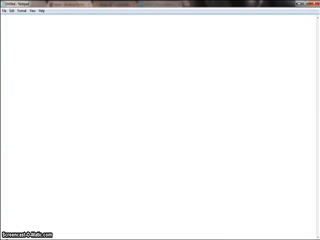
Write that there's no camera to post the phone, and the next video will show what happens
text(So i do)
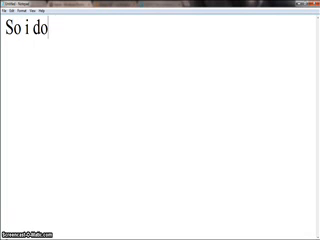
text(n't have)
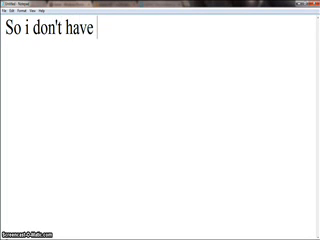
text(camera)
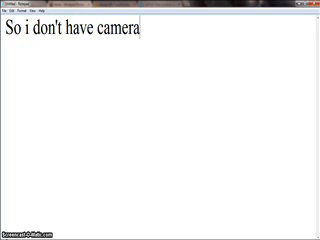
text(to)
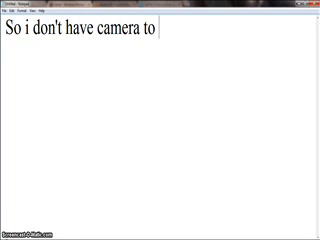
text(post)
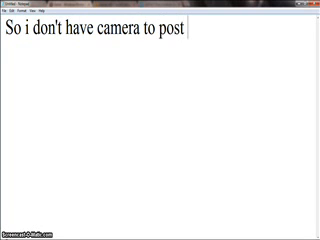
text(my)
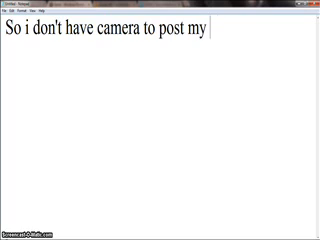
text(phone with)
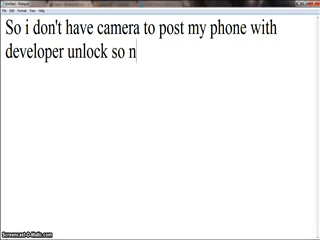
text(ext video i wi)
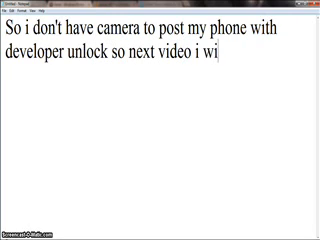
text(ll show you wha)
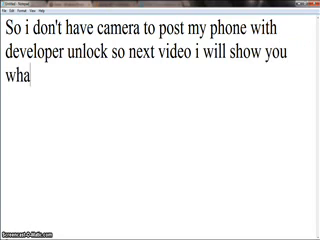
text(t will happen fo)
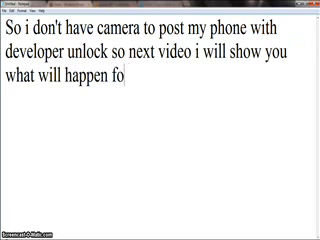
text(r the mean time)
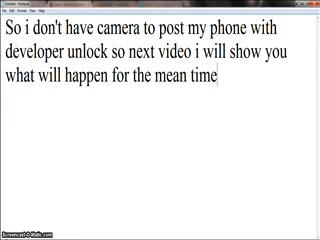
text(. Just developer)
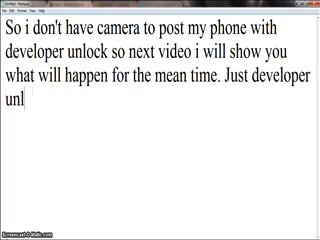
Write 'Just unlock your phone!!' and begin the aside about not having a developer account
text(ock your phon)
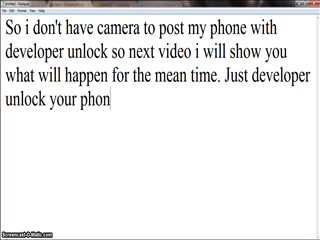
text(e!! 9)
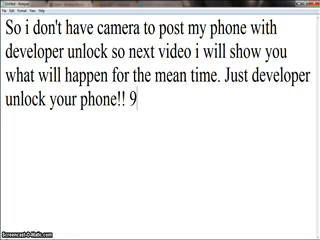
text((Btw,)
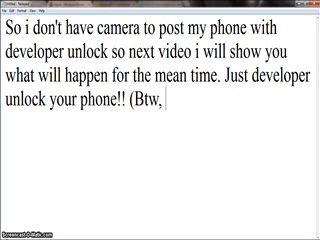
text(if you cn)
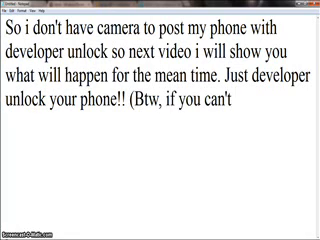
text(egister for)
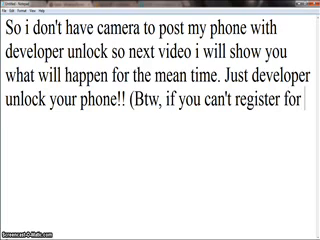
text(developer)
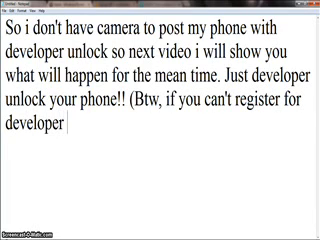
text(account,,)
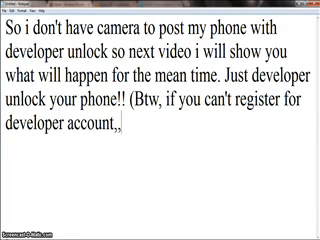
Offer accounts on request (NO FEE, FOLLOW ME and ADD ME :))), then select the whole note
text(You can)
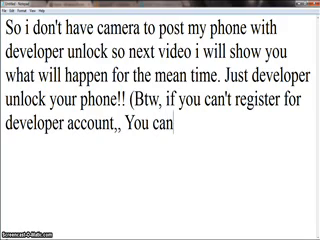
text(re)
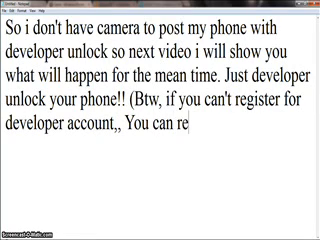
text(q)
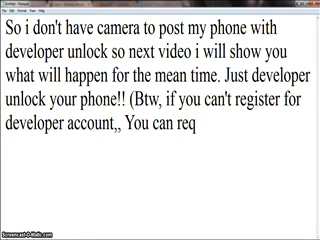
text(uest to me to make)
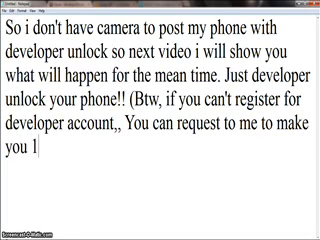
text((NO FEE JUST FO)
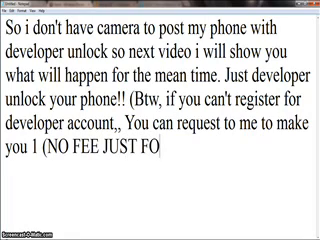
text(LLOW ME and)
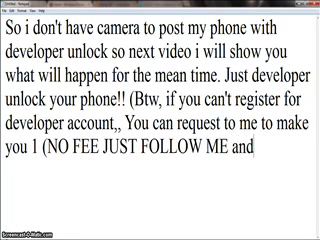
text(ADD ME :))))
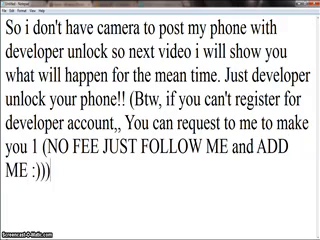
text() ))
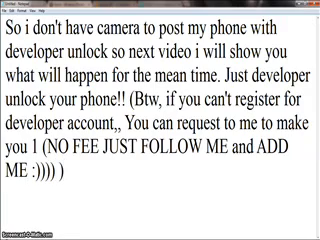
key(ctrl+a)
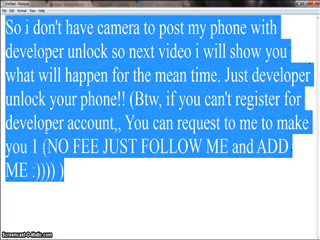
Overwrite the note with 'Here what is the free windows phone xap ga'
text(Here what is th)
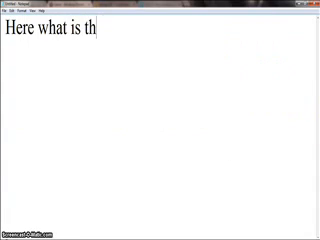
text(a)
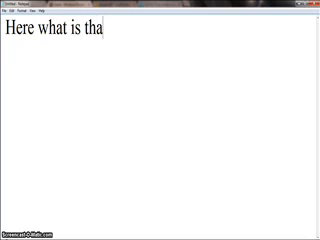
text(the free)
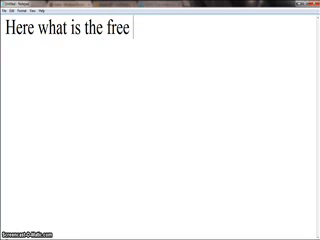
text(windows phone x)
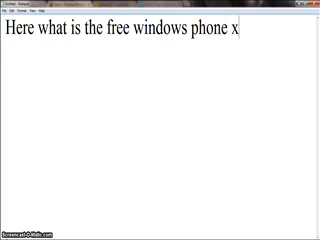
text(ap ga)
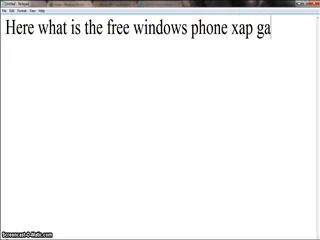